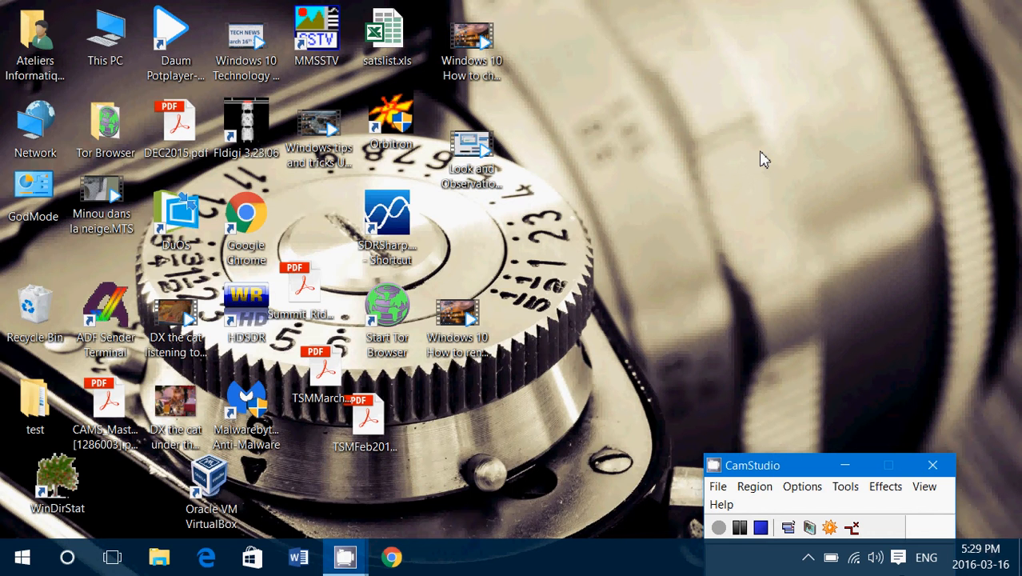
{"action": "mouse_move", "coordinate": [85, 552]}
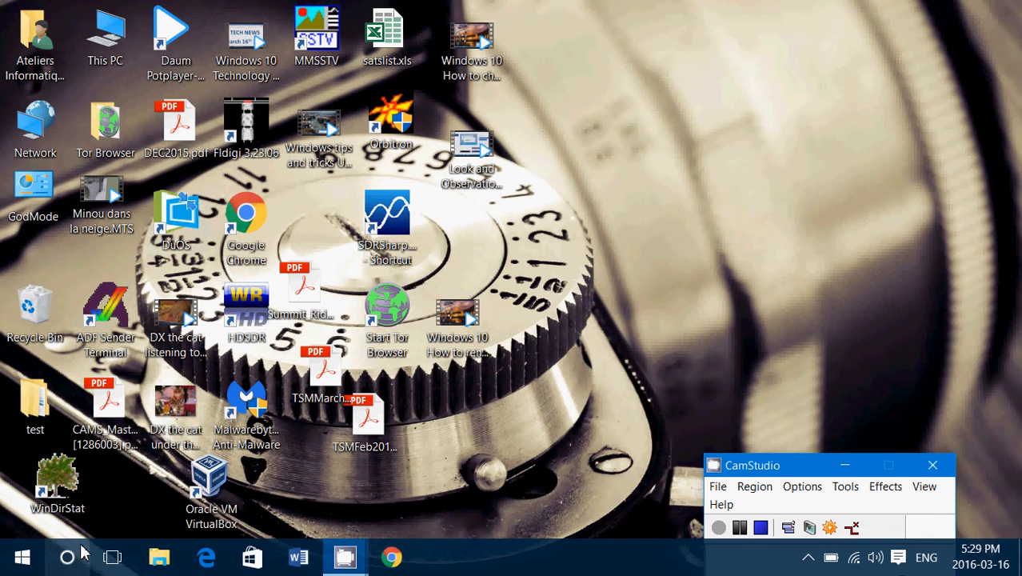
Search the taskbar for the netplwiz user accounts tool
{"action": "left_click", "coordinate": [68, 557]}
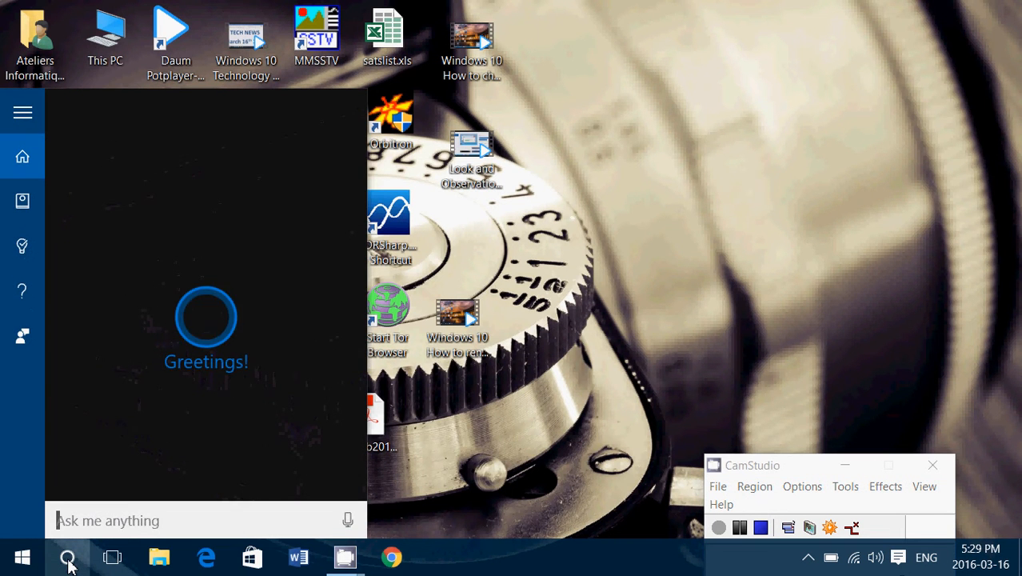
{"action": "type", "text": "netp"}
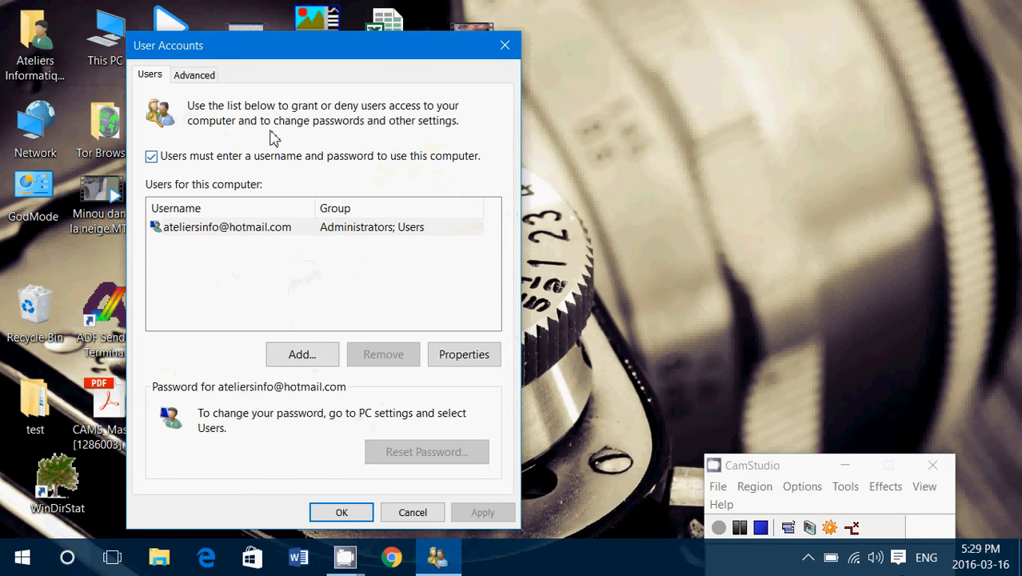
{"action": "mouse_move", "coordinate": [202, 246]}
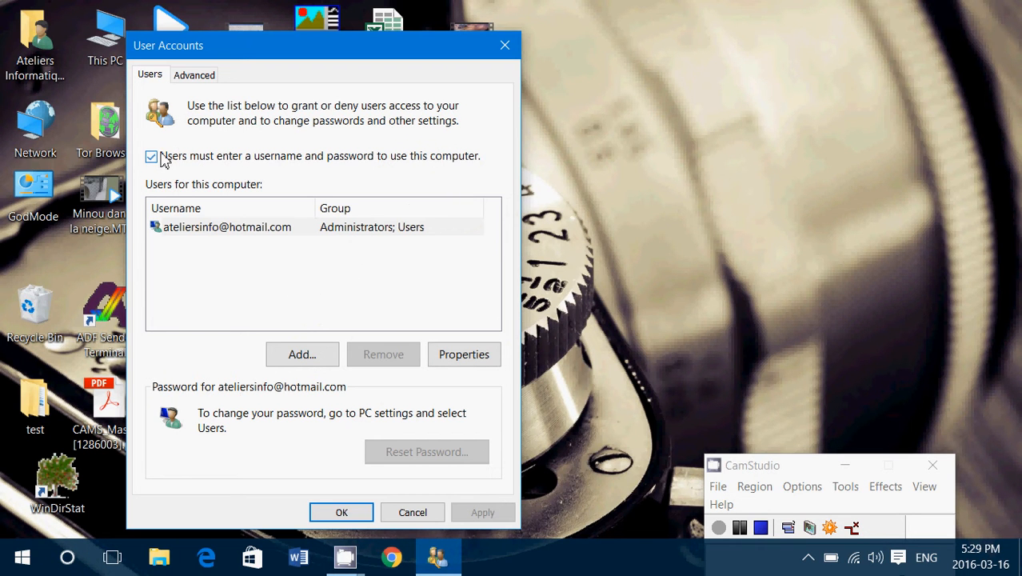
Uncheck 'Users must enter a username and password to use this computer'
{"action": "left_click", "coordinate": [152, 156]}
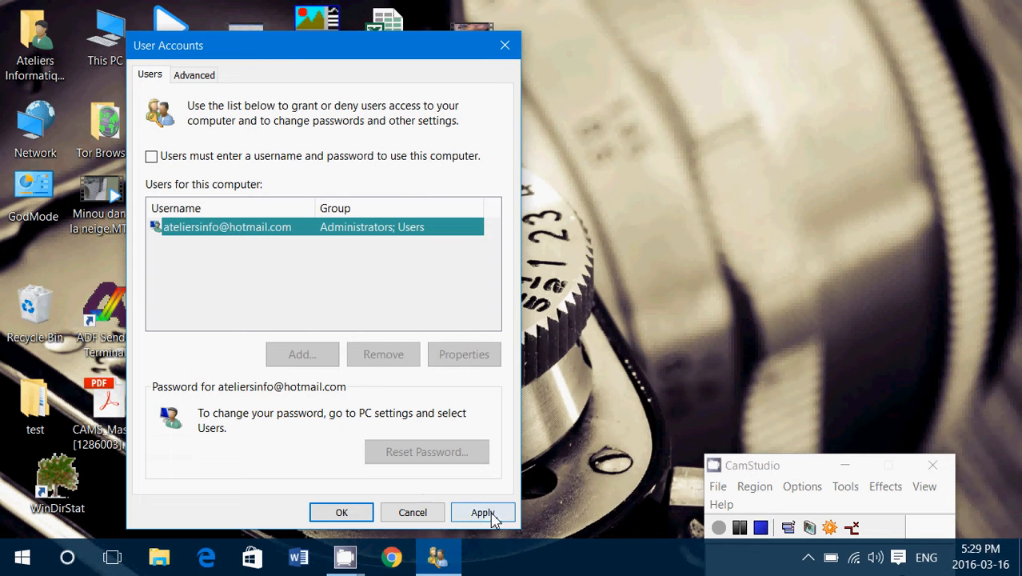
Apply the change so the Sign in automatically password prompt appears
{"action": "left_click", "coordinate": [484, 512]}
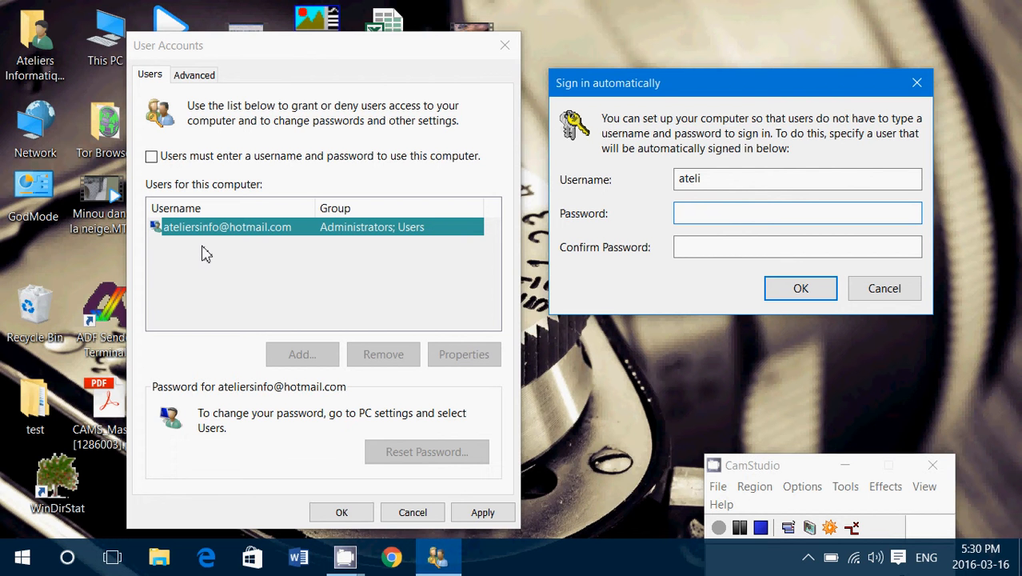
{"action": "left_click", "coordinate": [797, 213]}
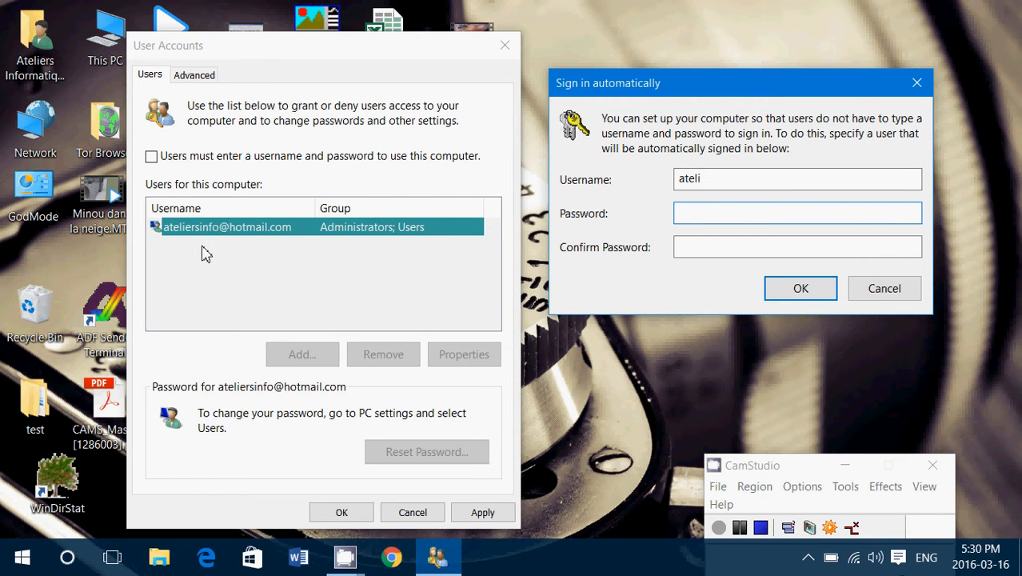
{"action": "left_click", "coordinate": [796, 212]}
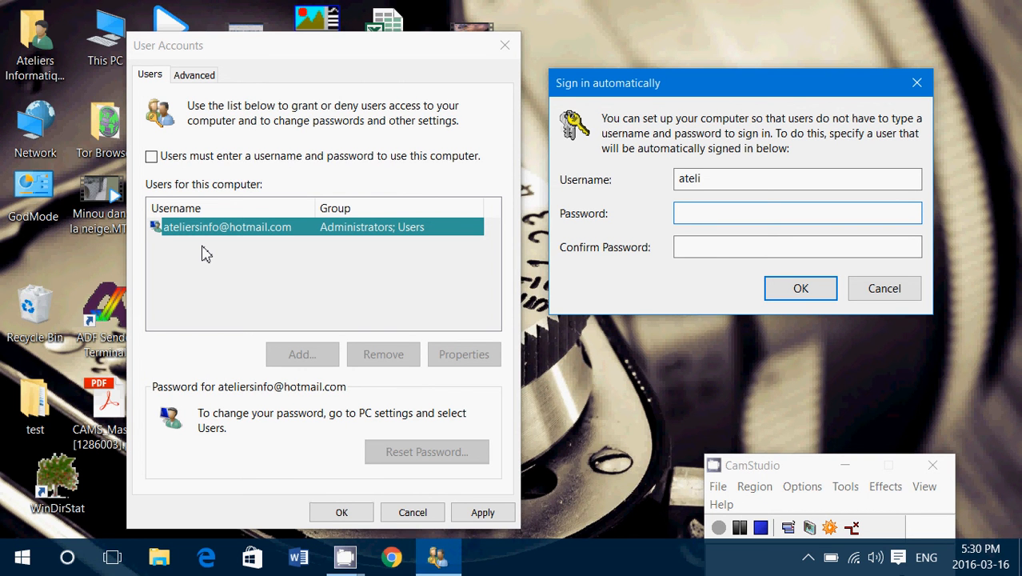
{"action": "mouse_move", "coordinate": [672, 454]}
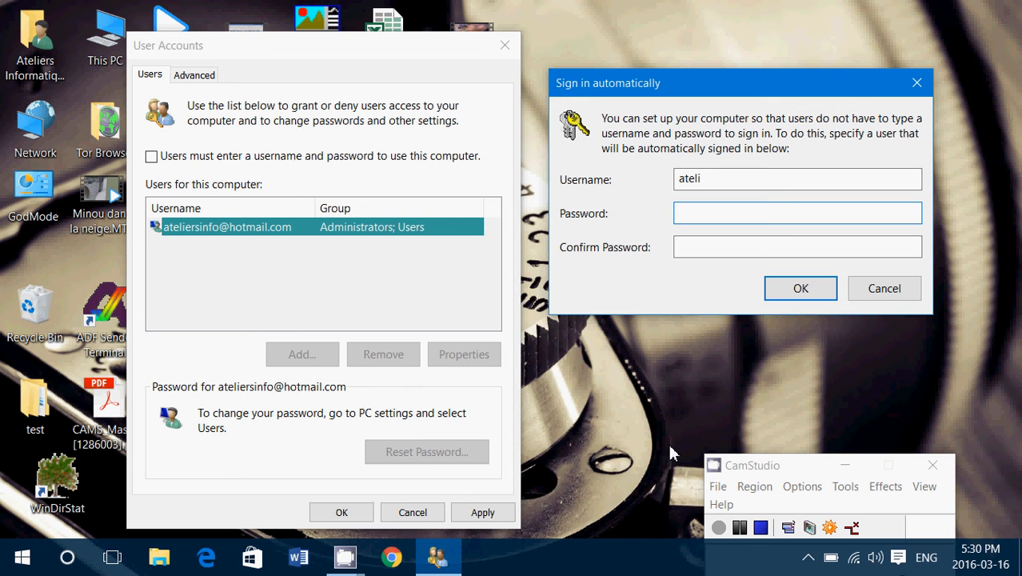
{"action": "mouse_move", "coordinate": [760, 528]}
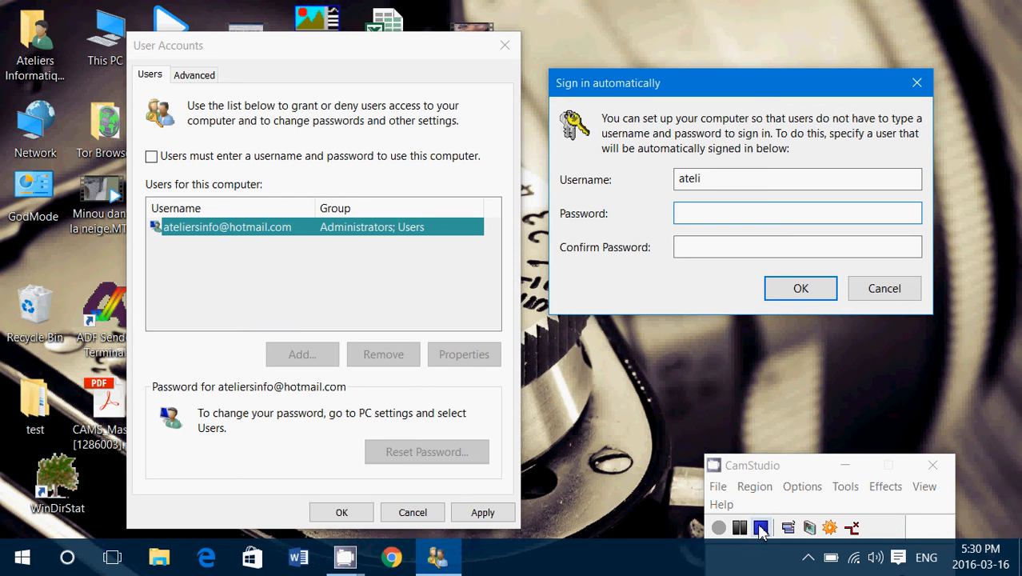